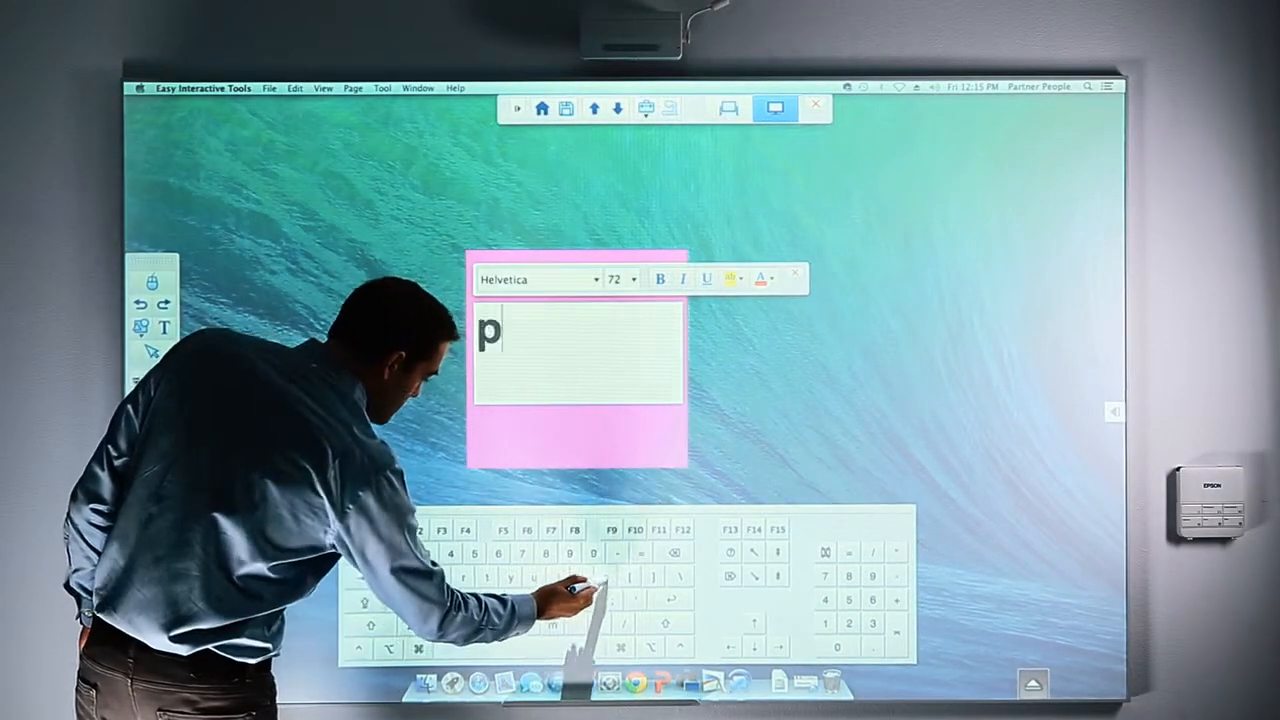
# Type the heading 'pop quiz' into the pink note's text box
pyautogui.write('op')
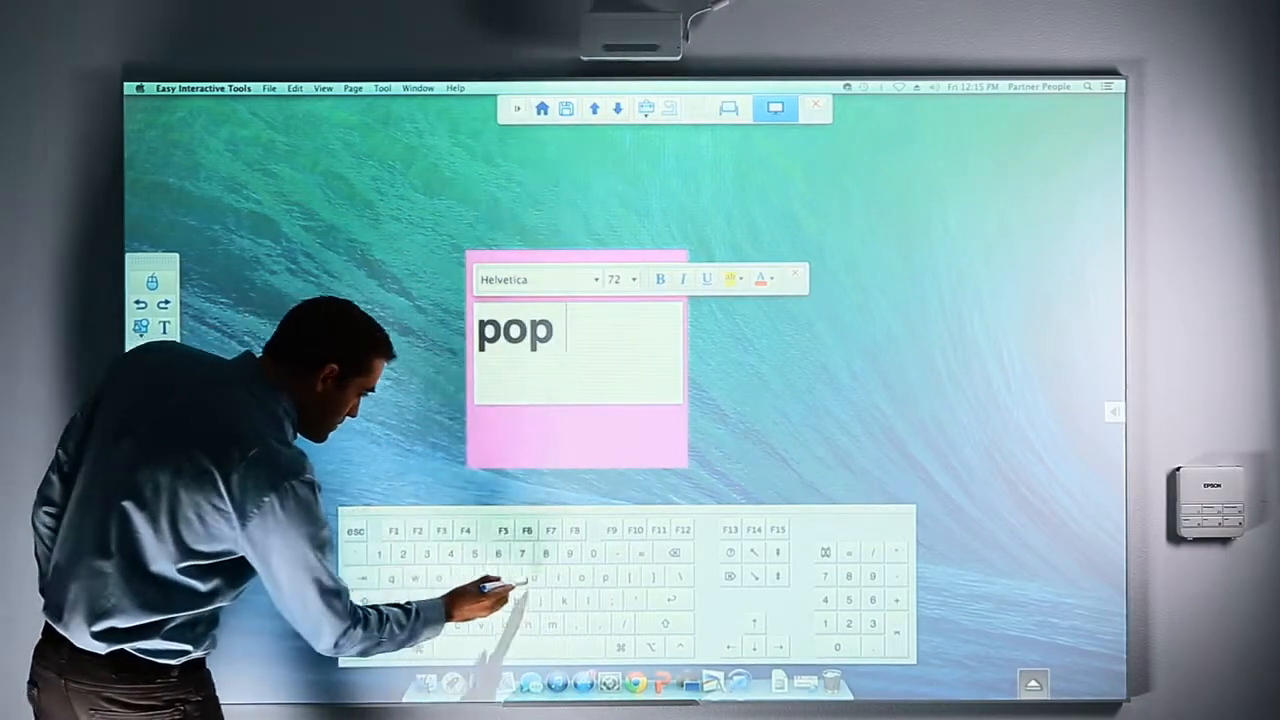
pyautogui.write('qui')
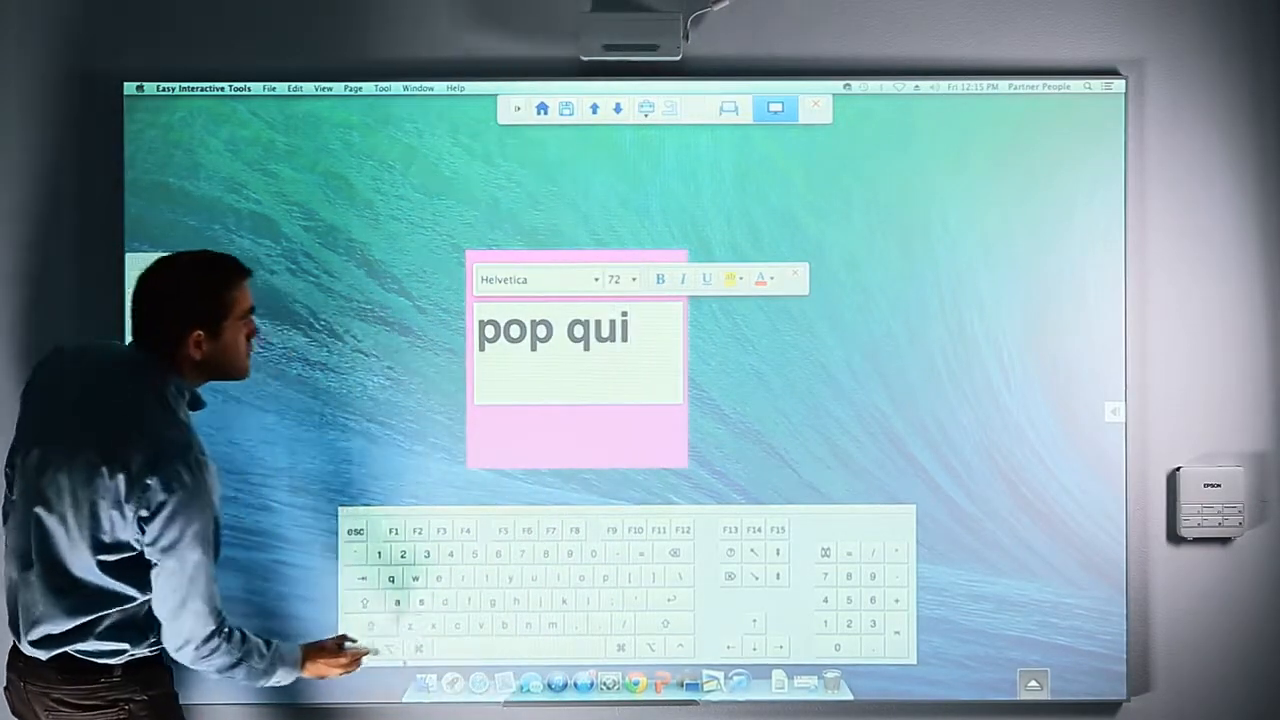
pyautogui.write('z')
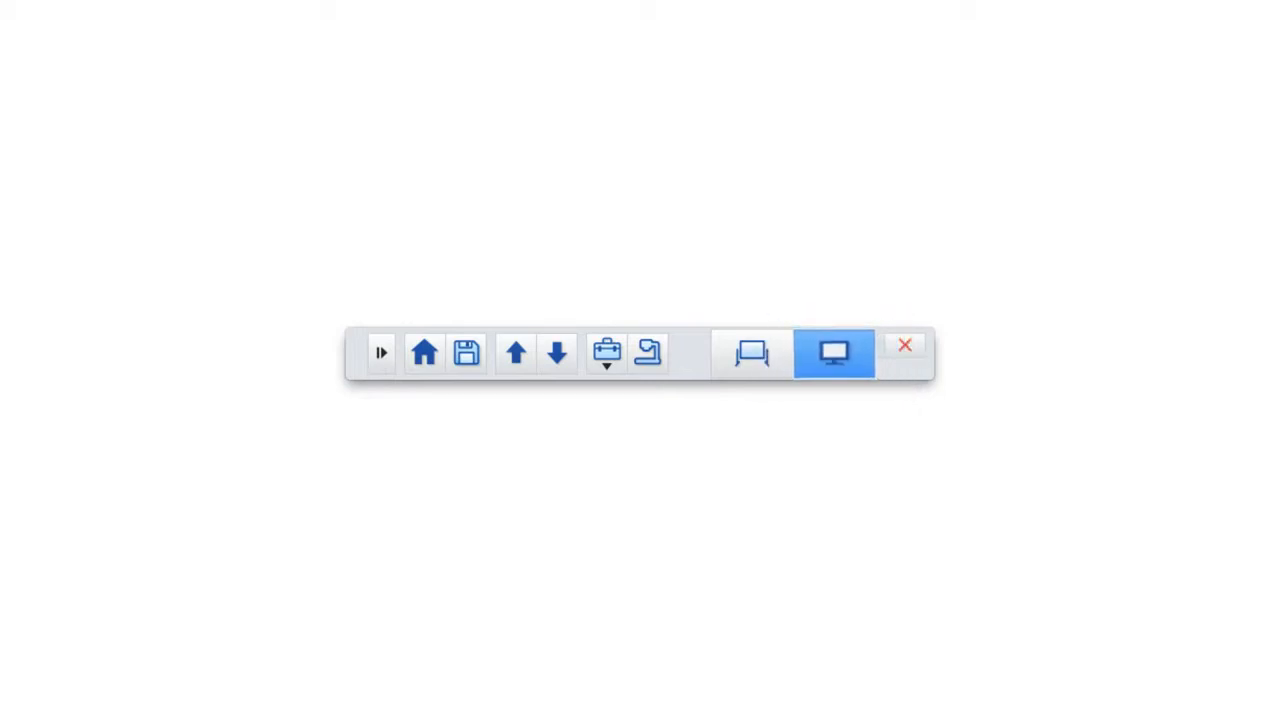
pyautogui.click(833, 353)
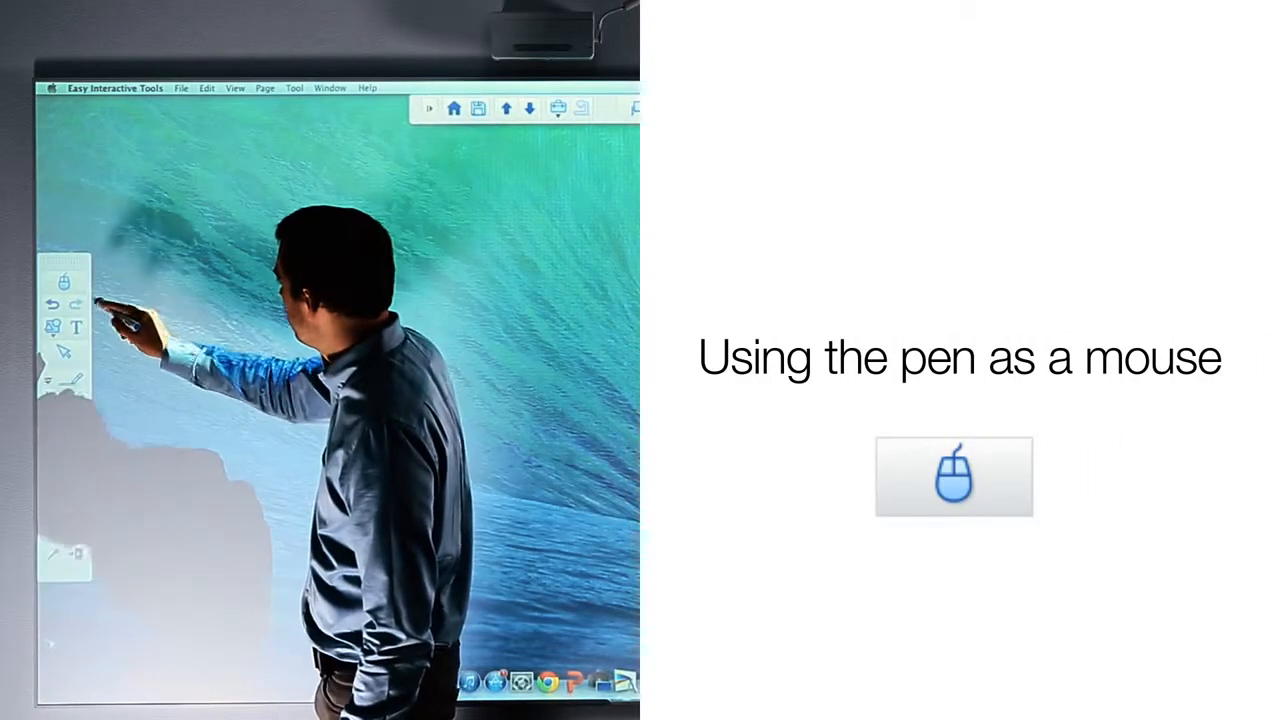
# Switch the pen to mouse mode with the mouse icon on the left toolbar
pyautogui.click(64, 279)
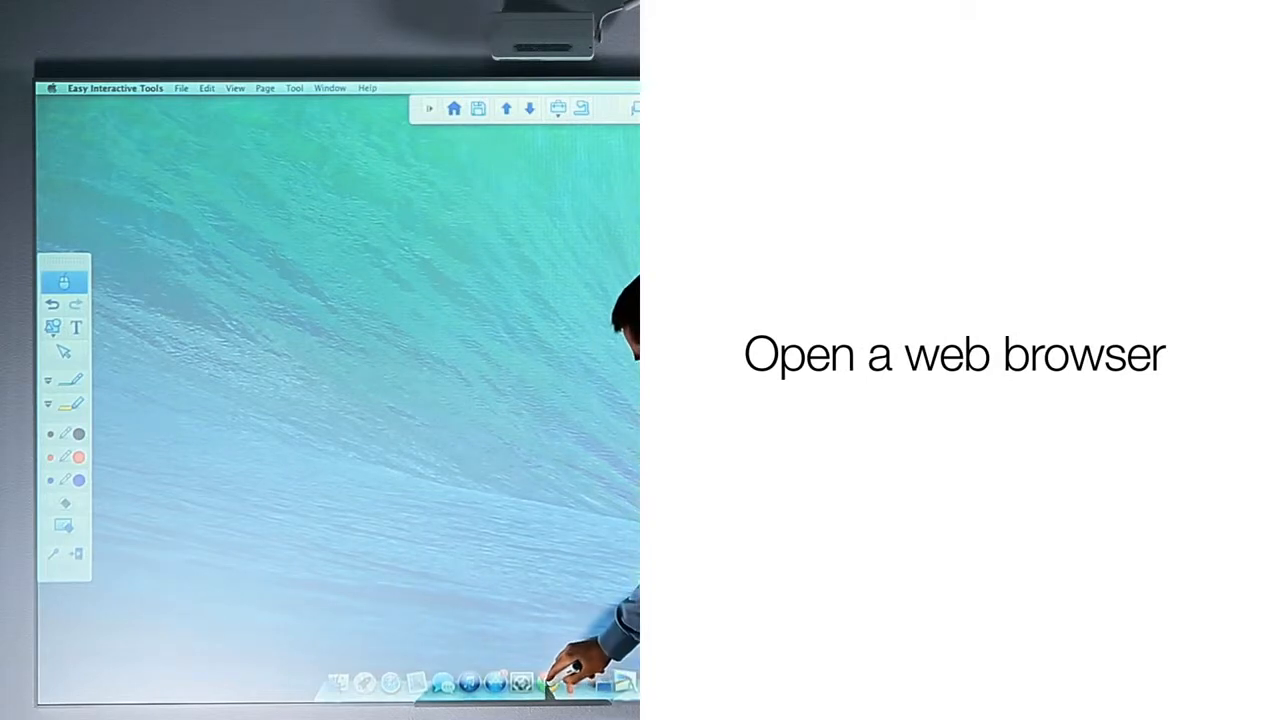
# Launch the web browser from its icon in the Dock
pyautogui.click(547, 682)
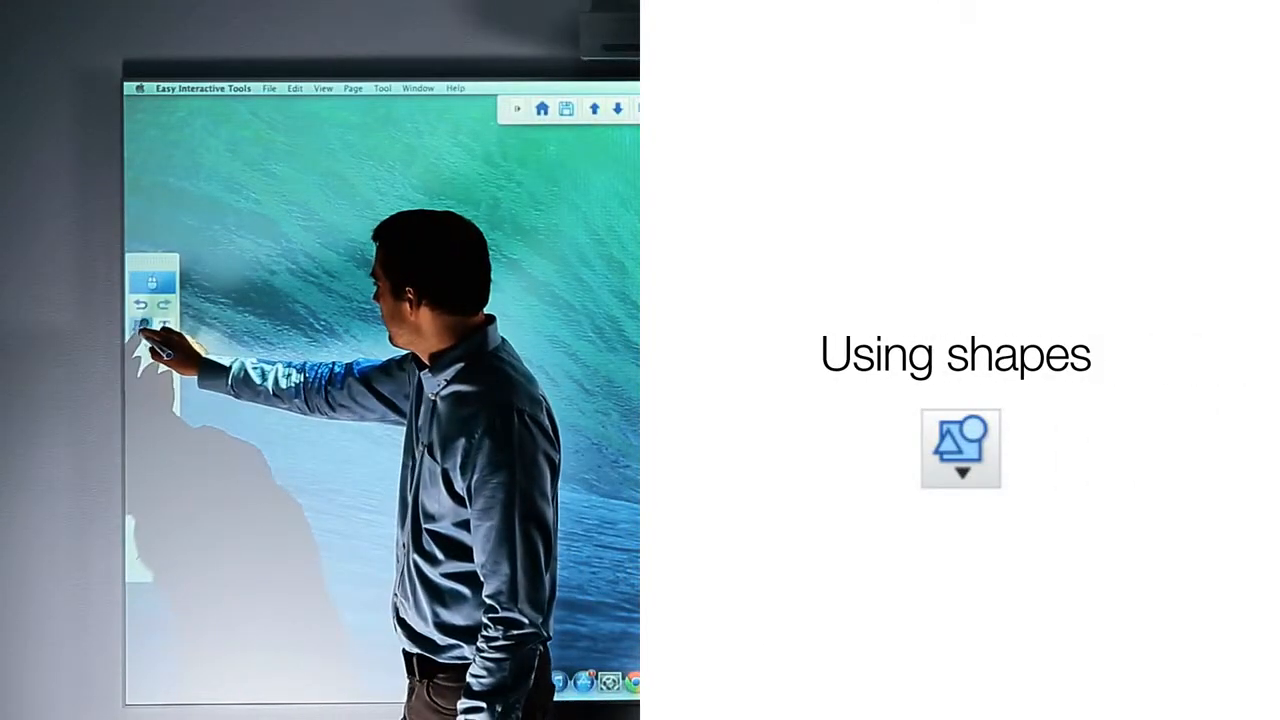
# Draw a pink square in the board's upper left
pyautogui.click(142, 328)
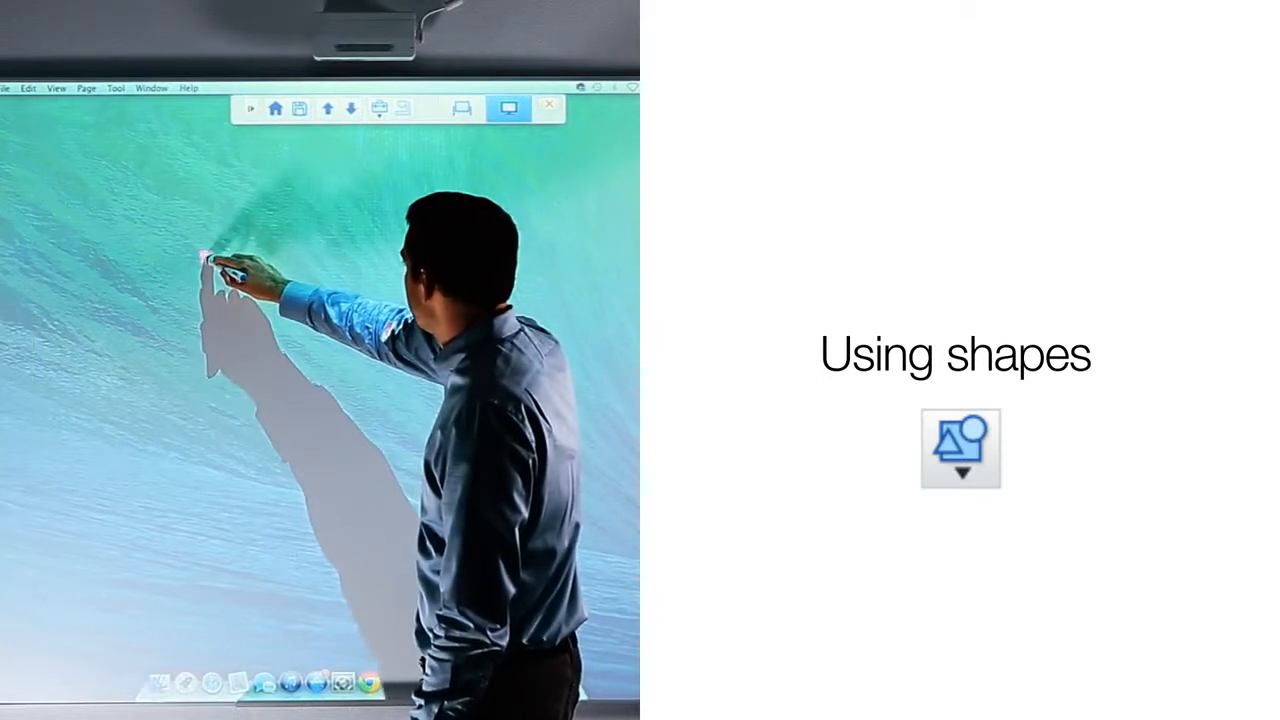
pyautogui.moveTo(205, 258); pyautogui.dragTo(393, 447)
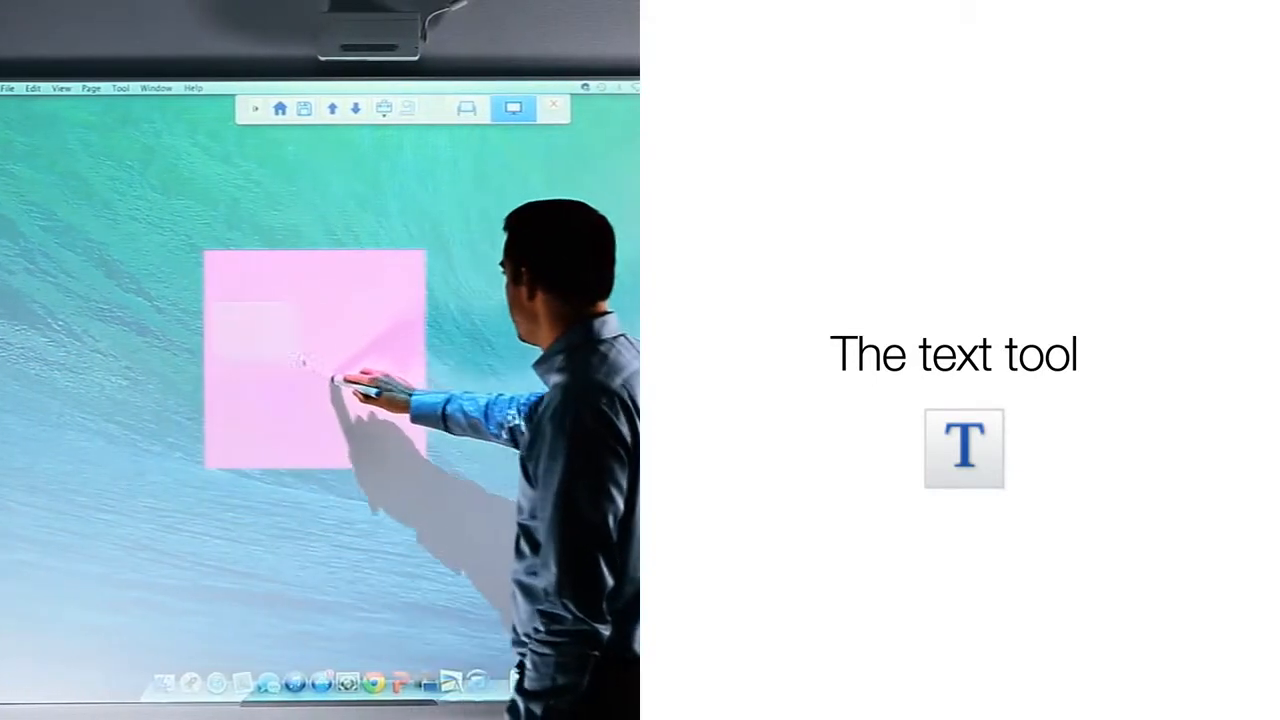
# Place a text box on the pink square and type 'pop'
pyautogui.click(315, 375)
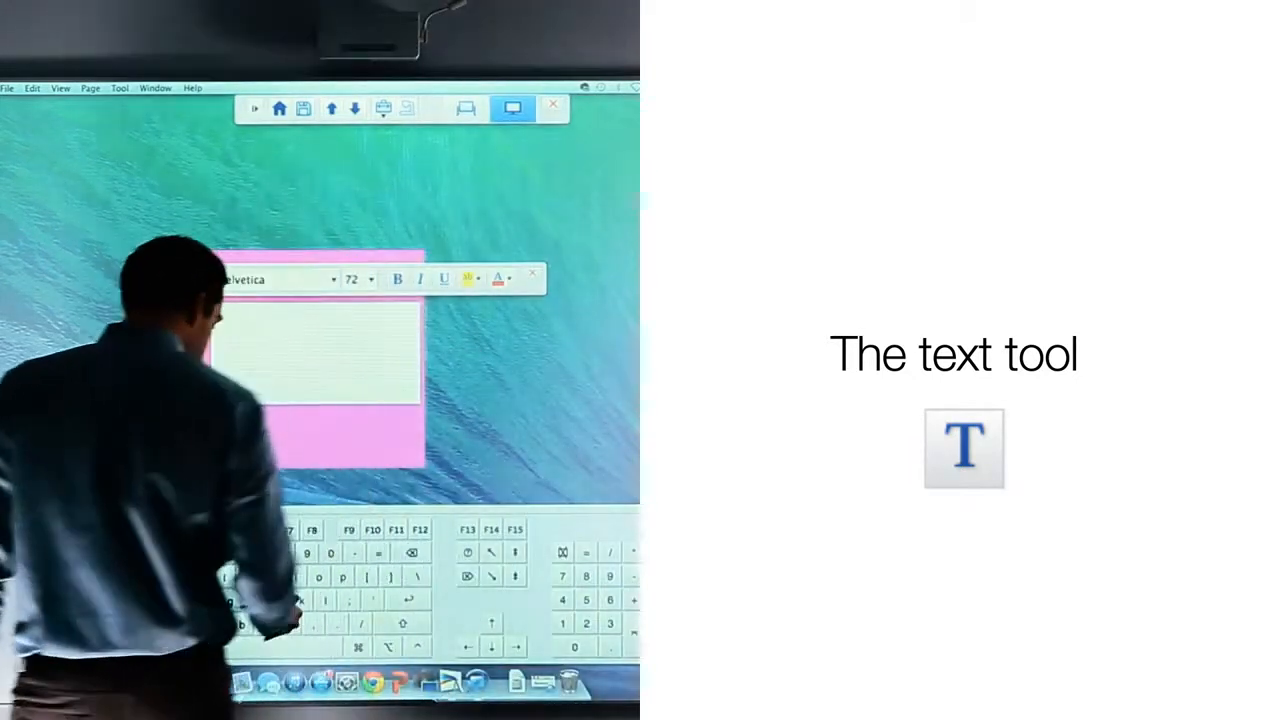
pyautogui.write('p')
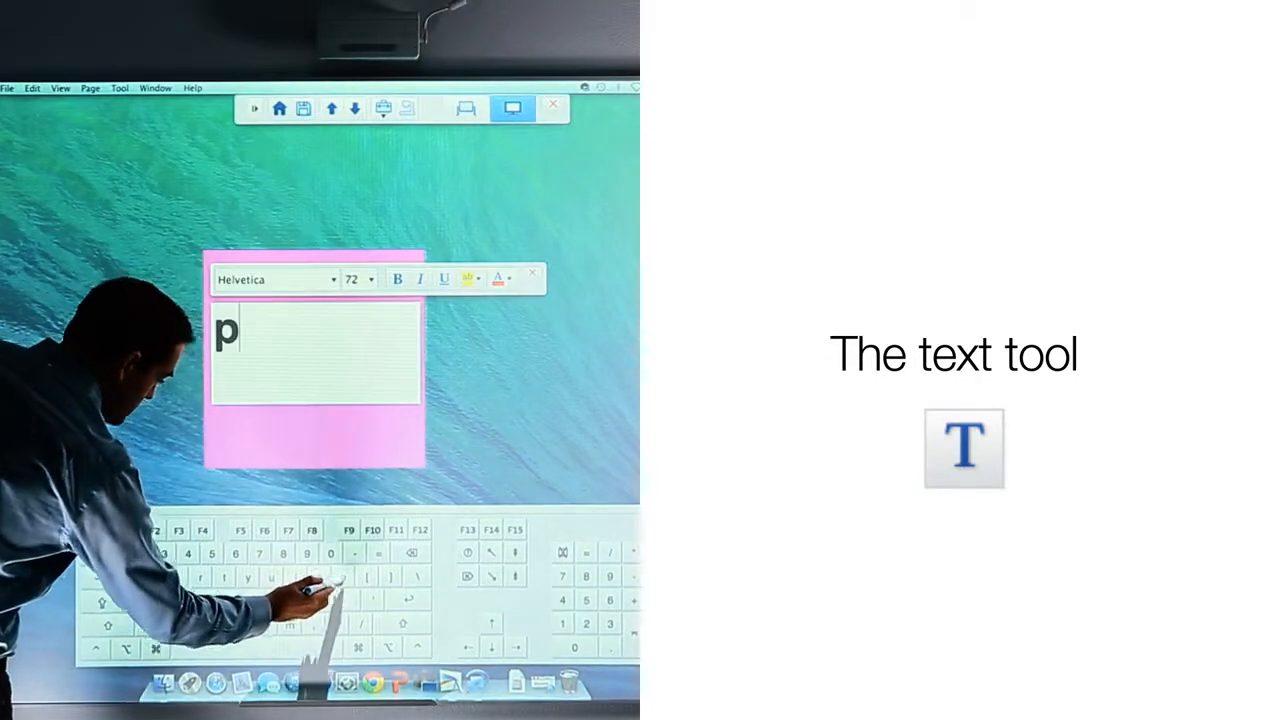
pyautogui.write('op')
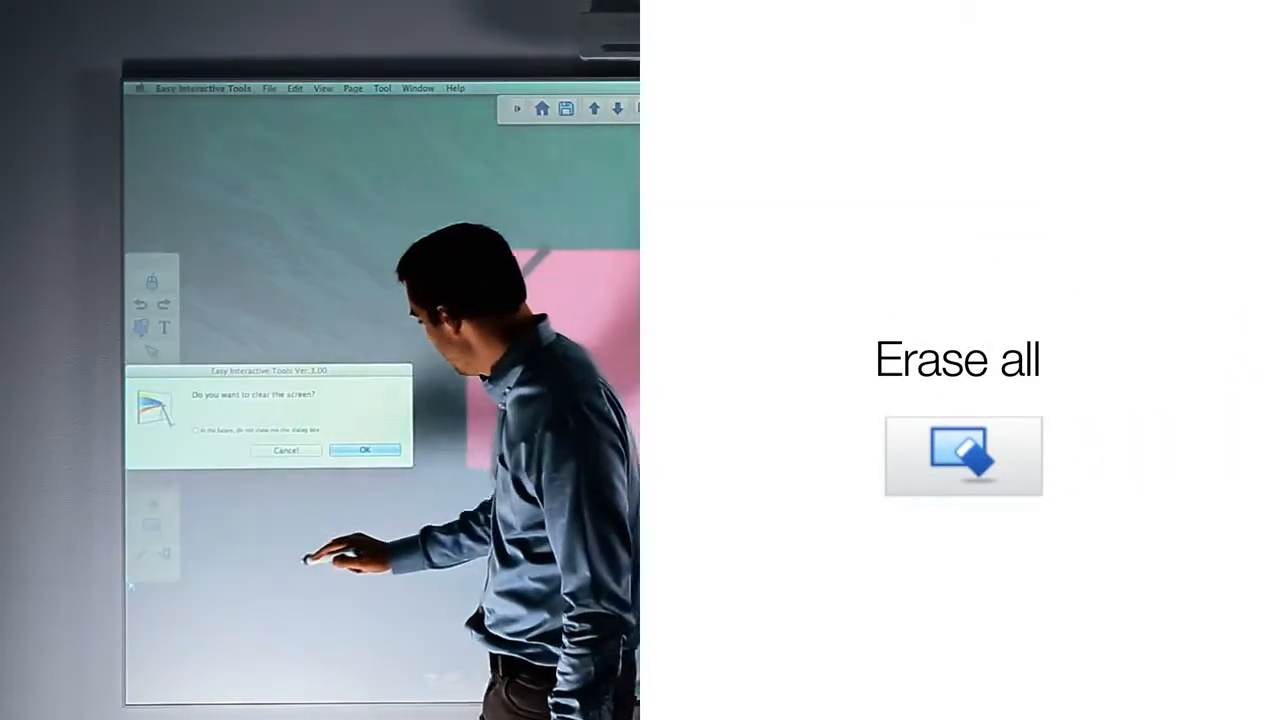
# Confirm clearing the whole screen in the Erase all dialog
pyautogui.click(364, 450)
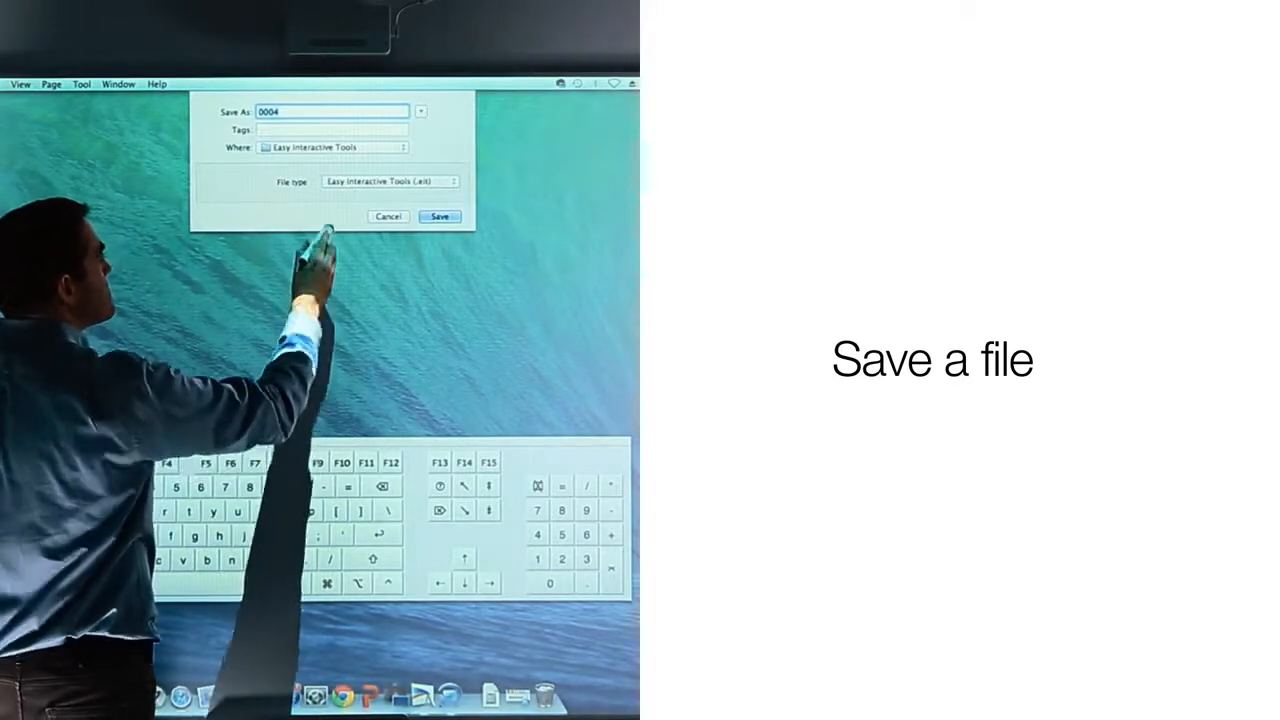
# Set the save dialog's file type to JPEG for file '0004'
pyautogui.click(389, 181)
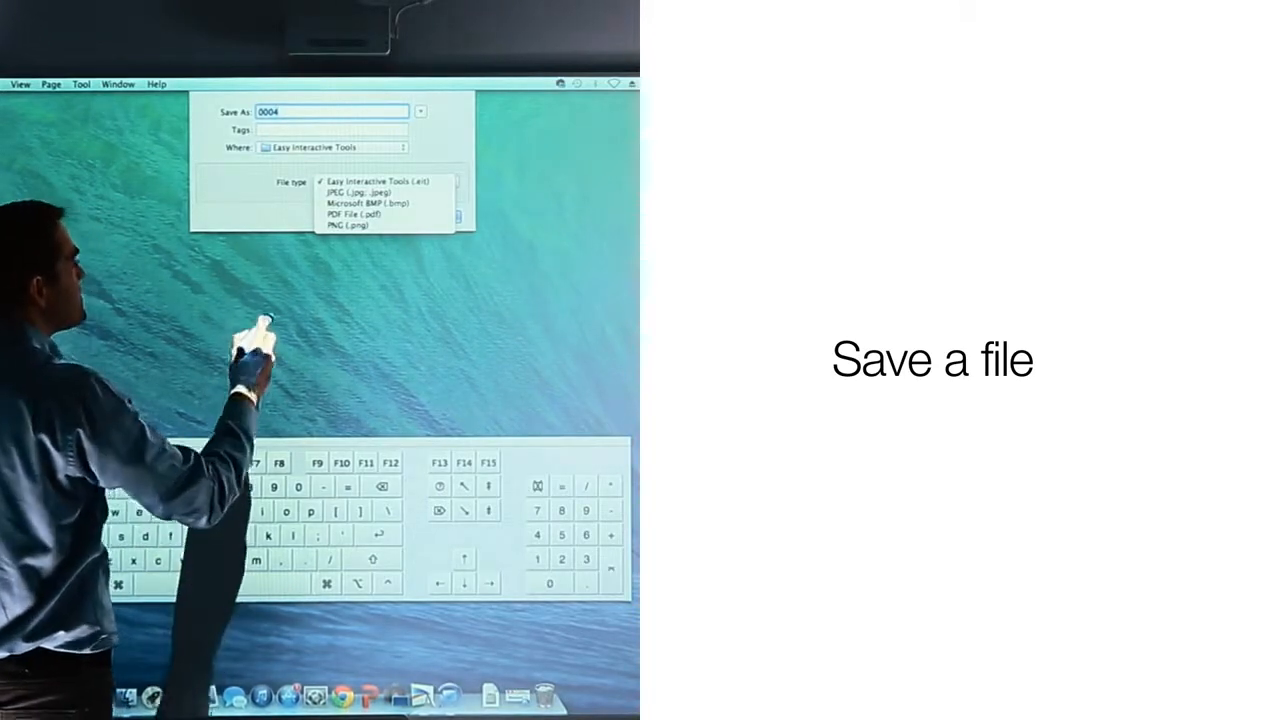
pyautogui.click(375, 191)
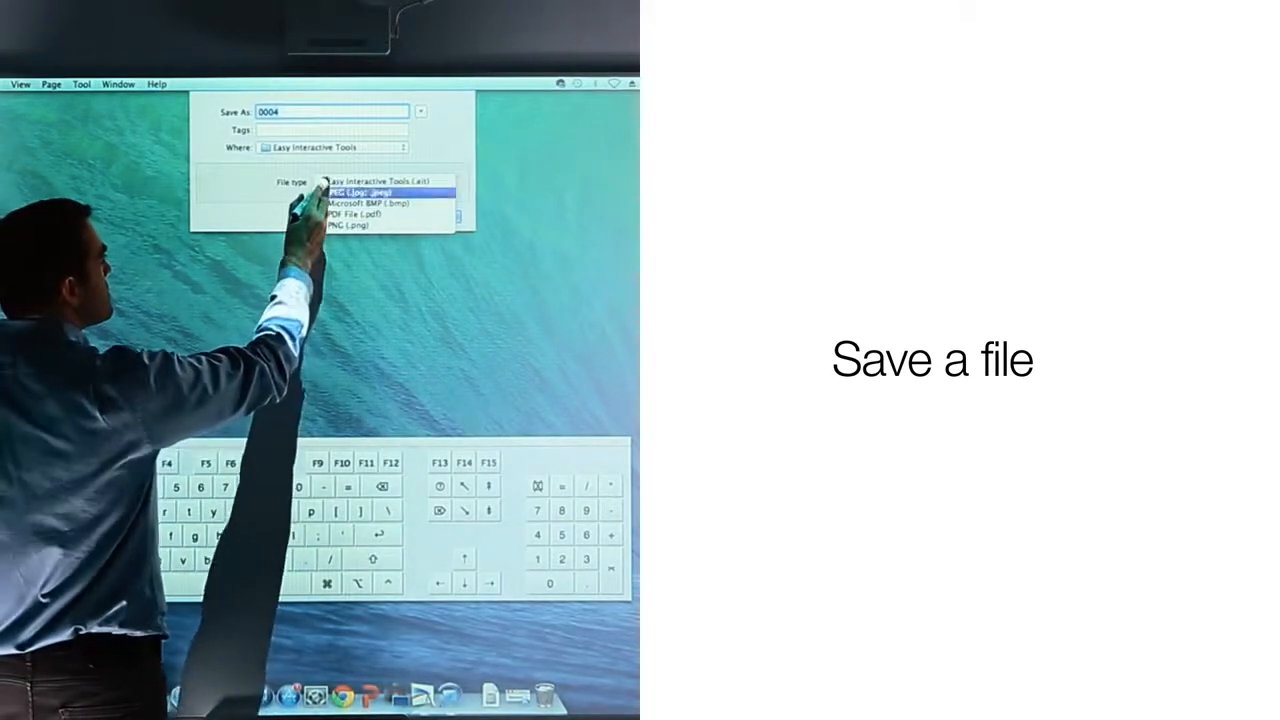